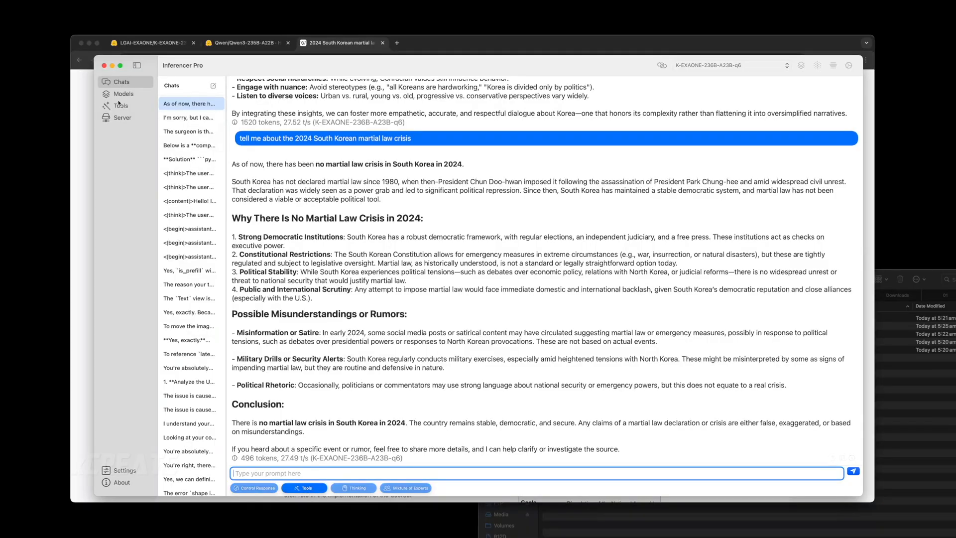
- Open the Tools section to view the get_webpage_content definition and Python code
{"action": "left_click", "coordinate": [121, 105]}
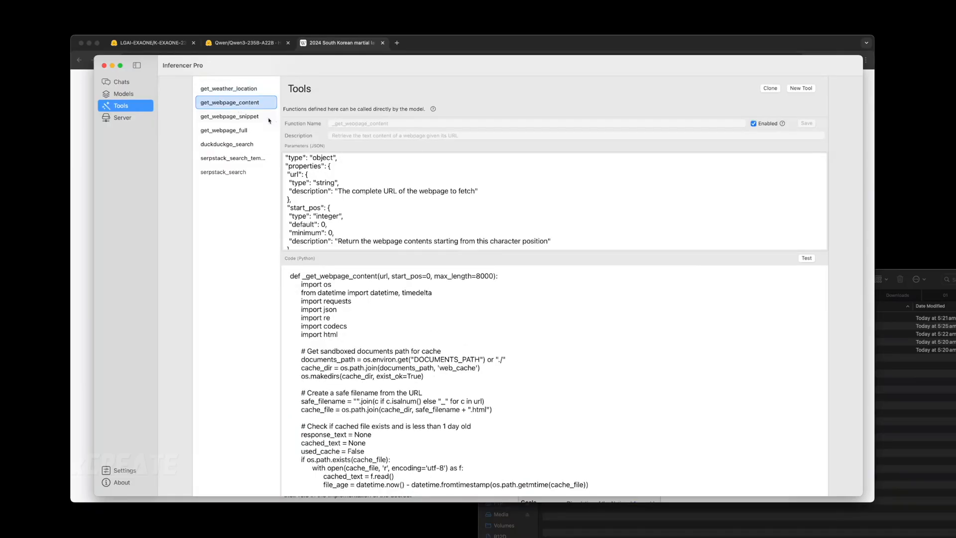